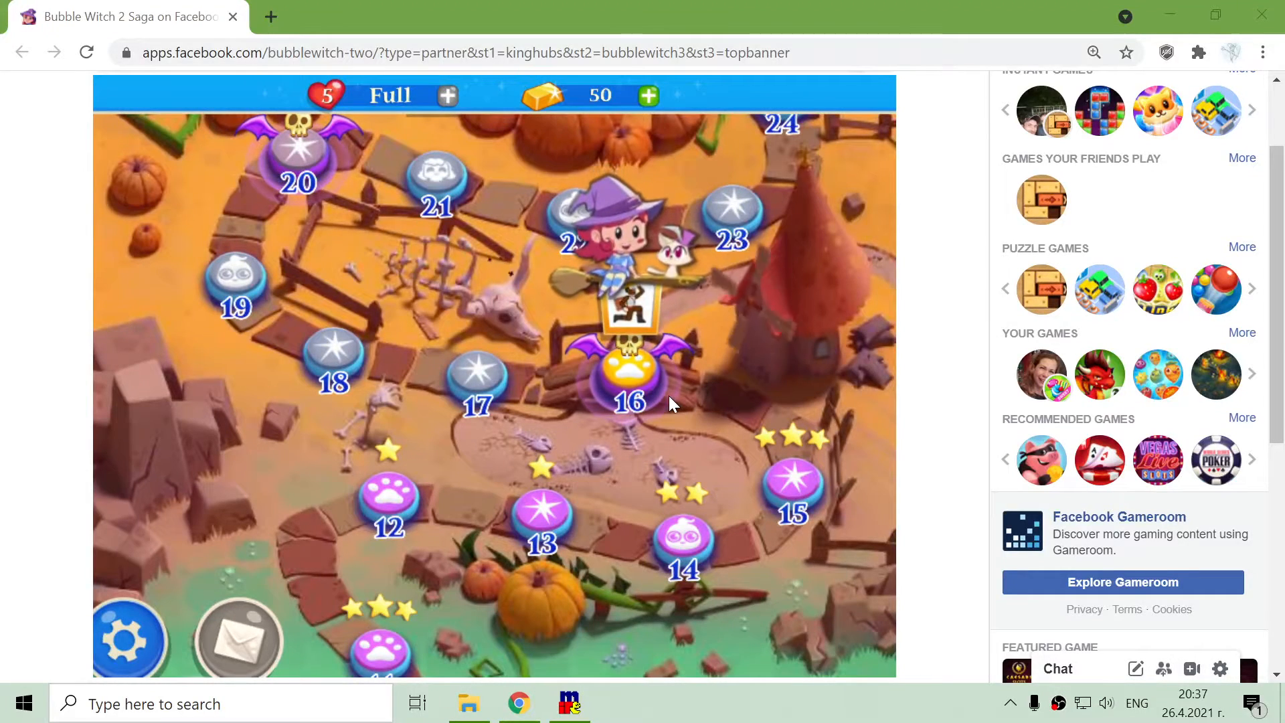
Select the level 16 node to bring up its hard-level 'Save the animals' briefing.
left_click(626, 379)
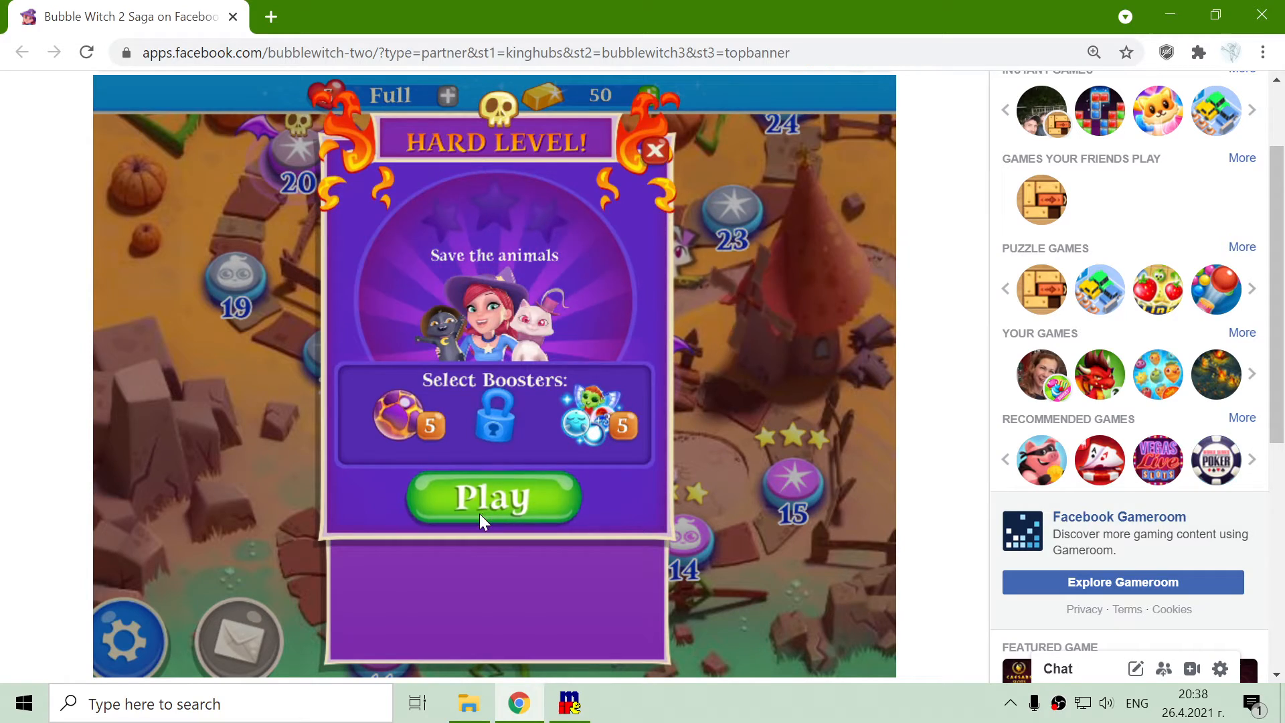
Start level 16 and shoot blue and green bubbles until two animals are saved at 18,735 points.
left_click(493, 498)
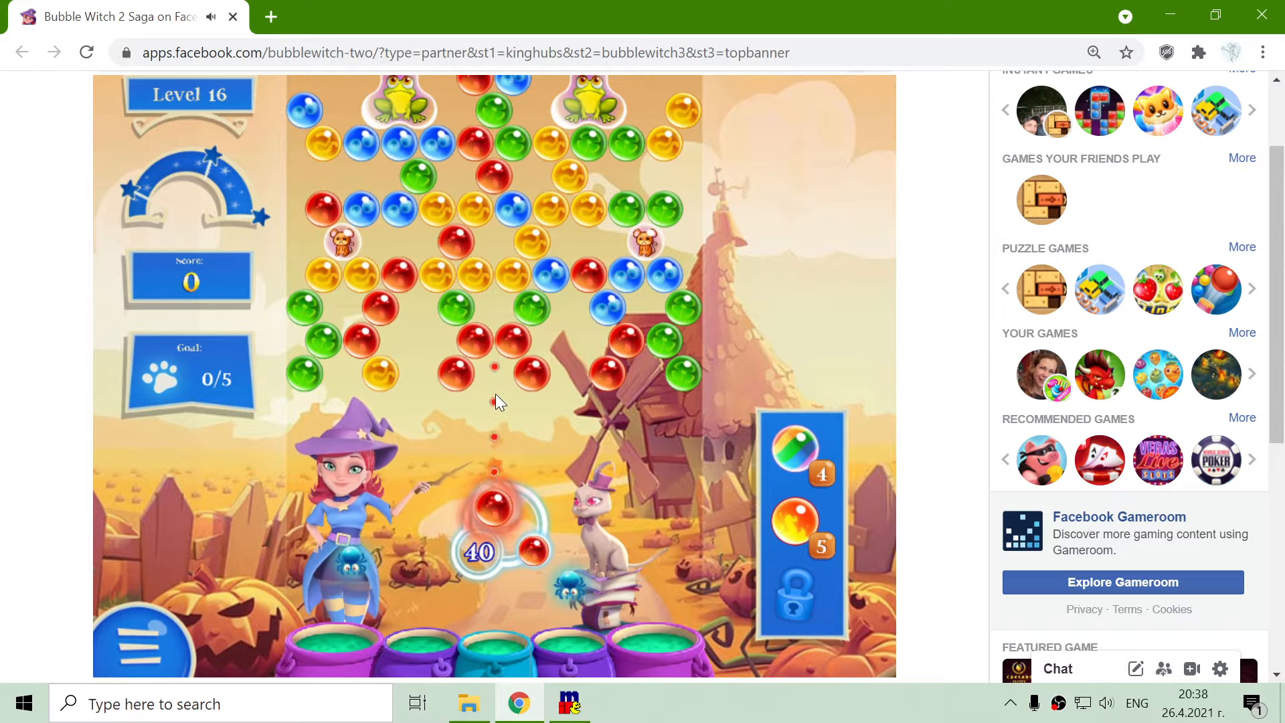
mouse_move(397, 282)
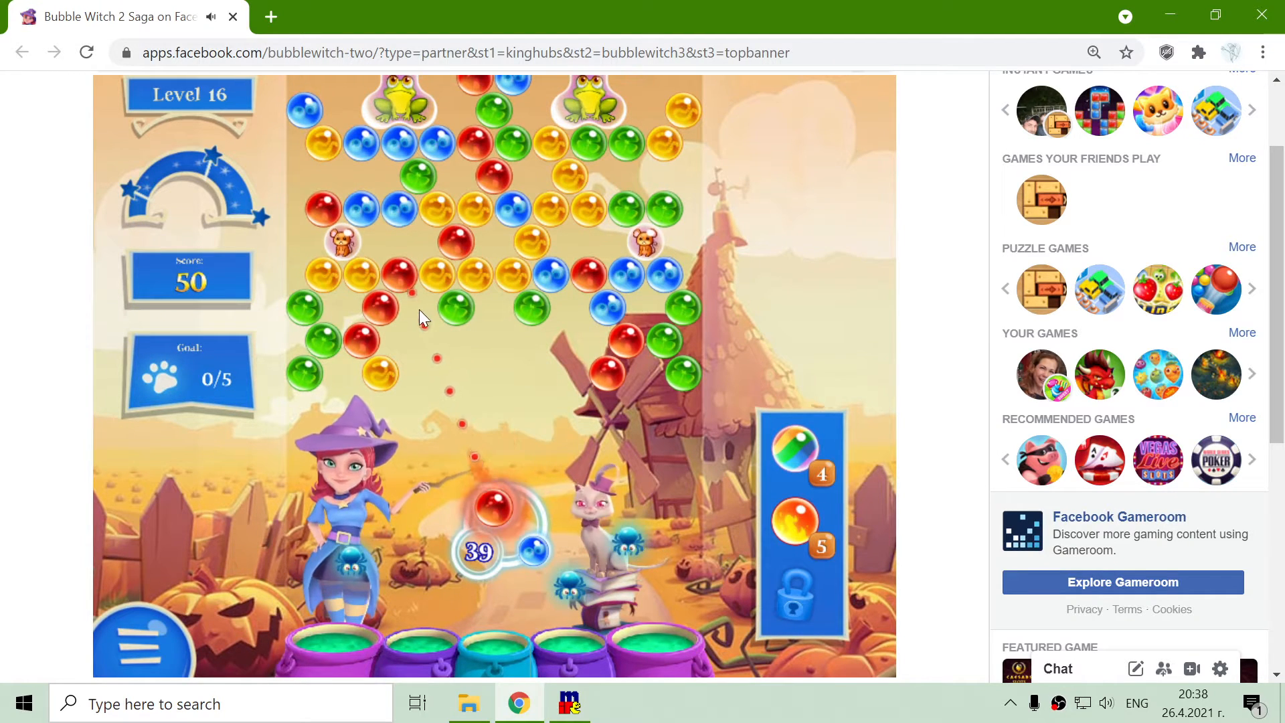
left_click(410, 316)
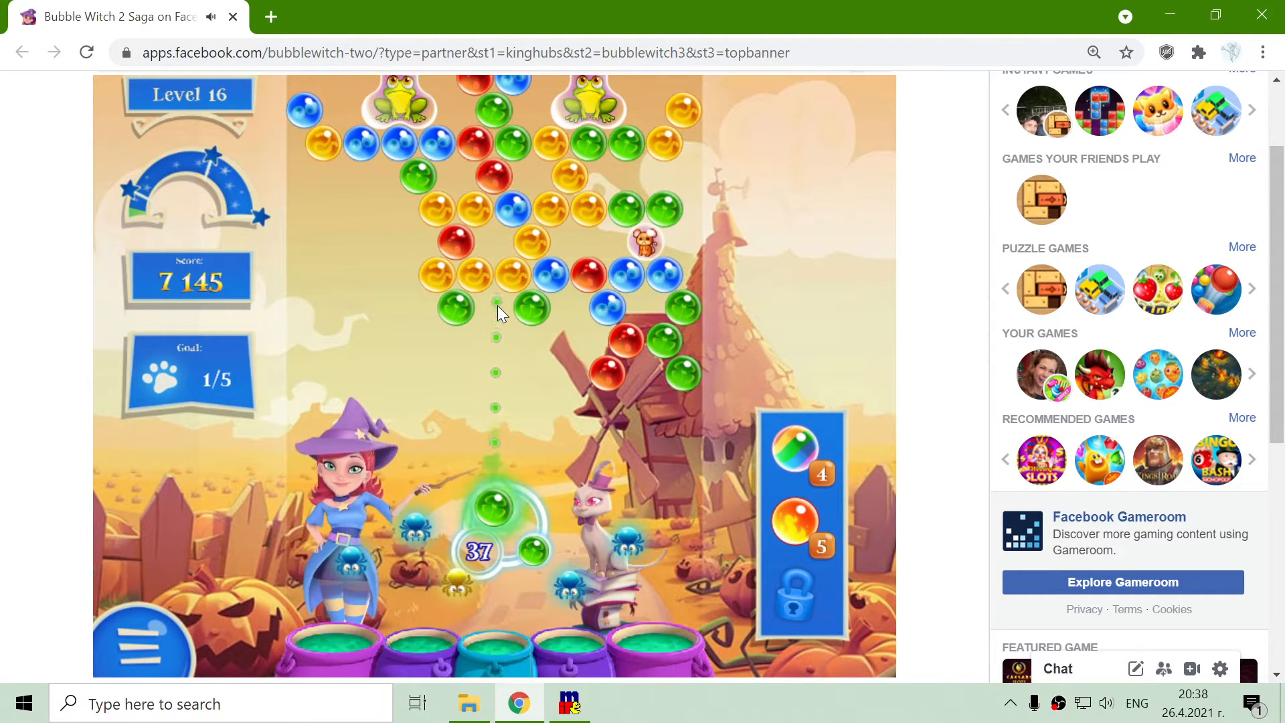
left_click(495, 312)
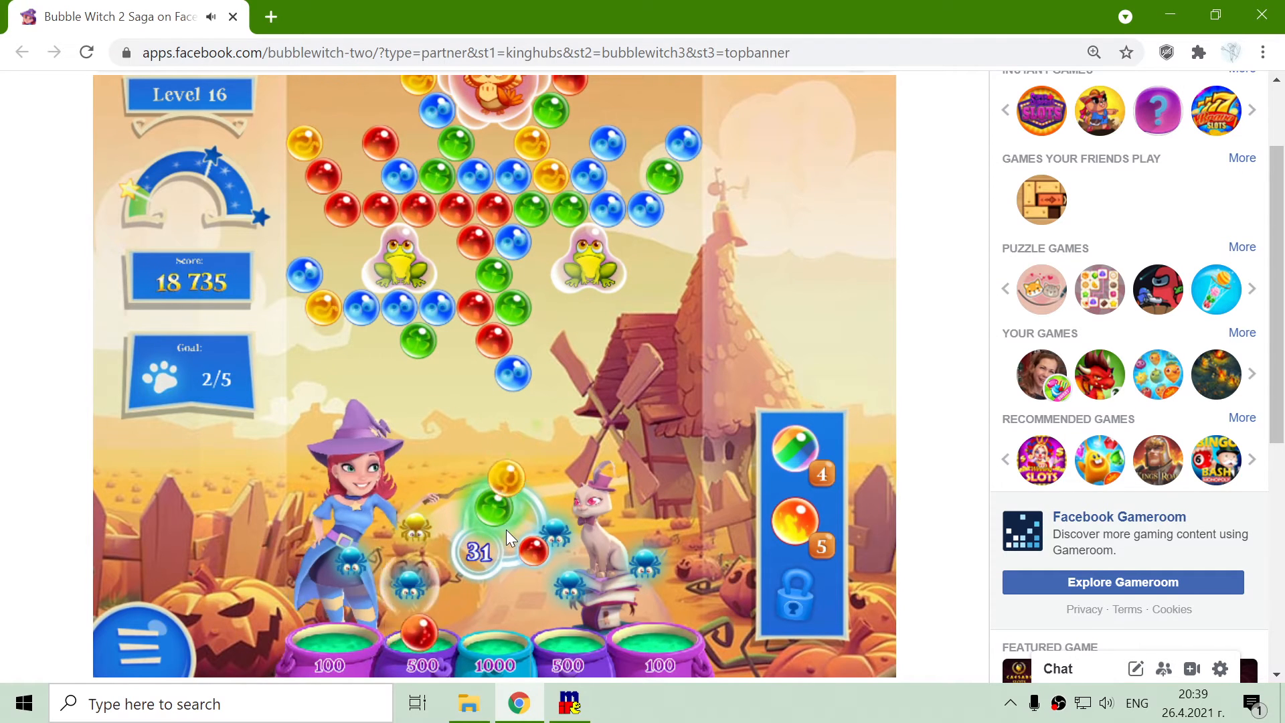
Shoot green and blue bubbles into matching groups until 4/5 animals are saved at 61,190.
left_click(483, 410)
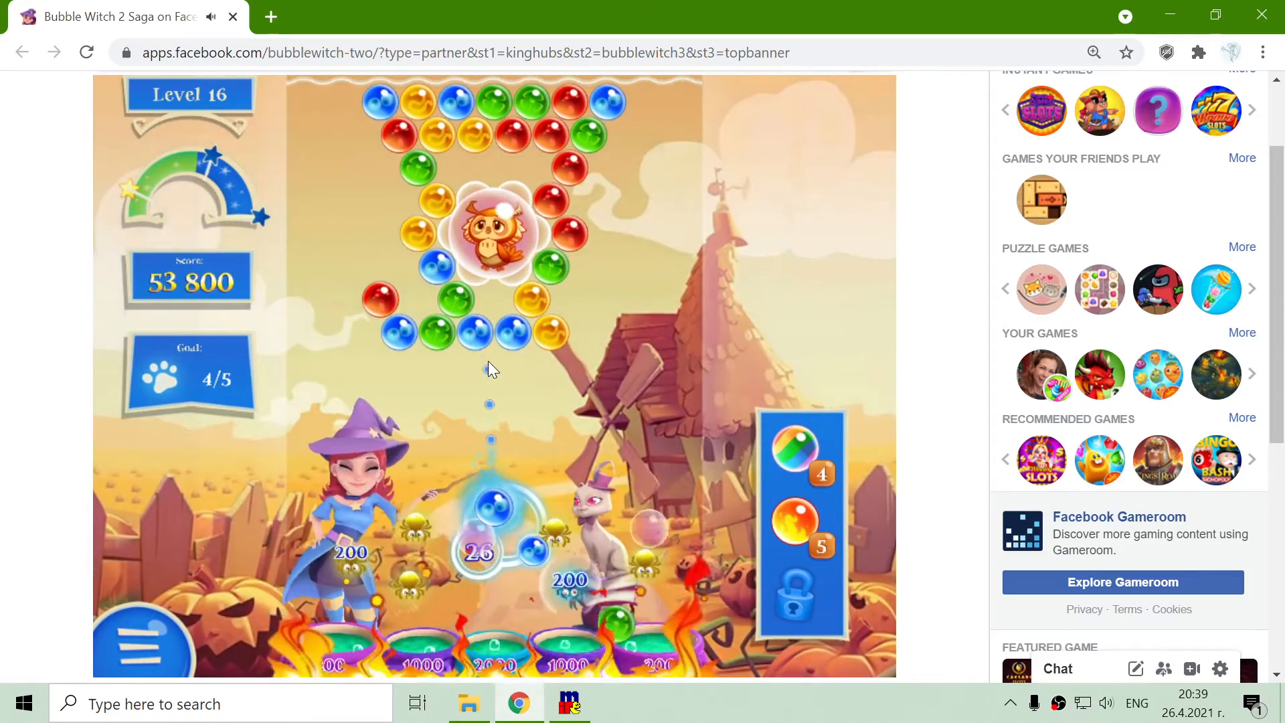
left_click(490, 356)
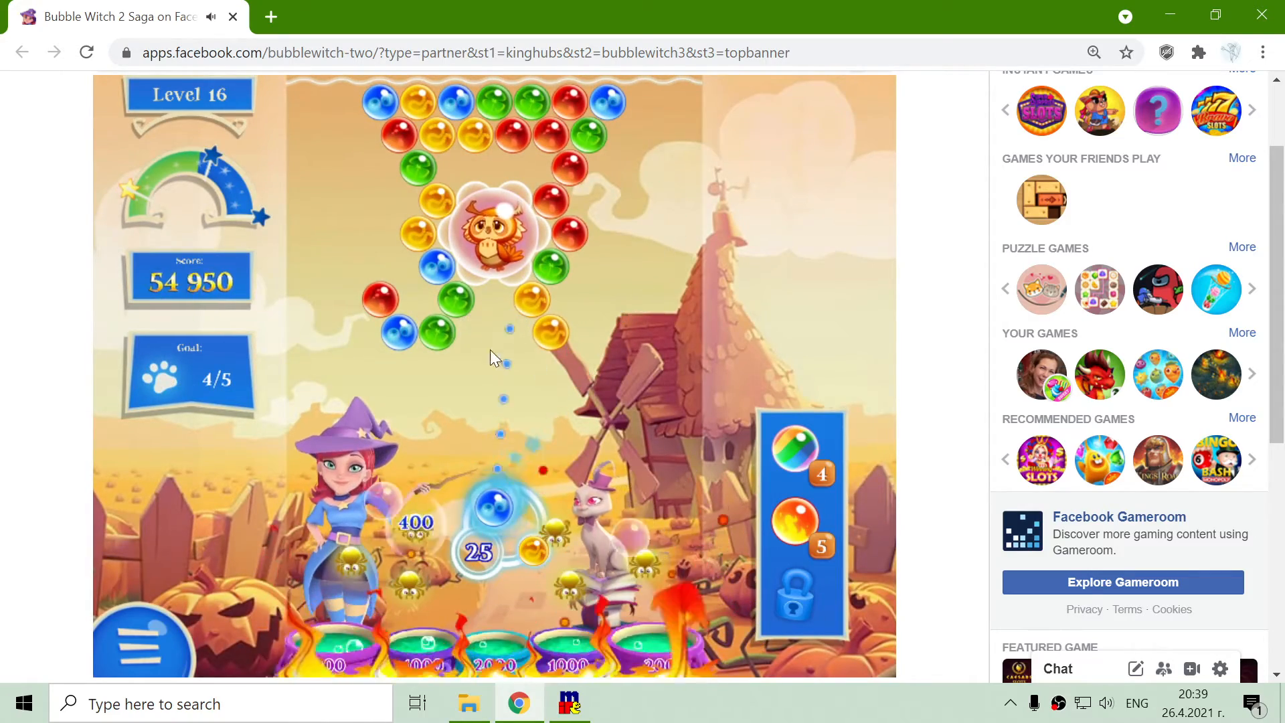
left_click(489, 358)
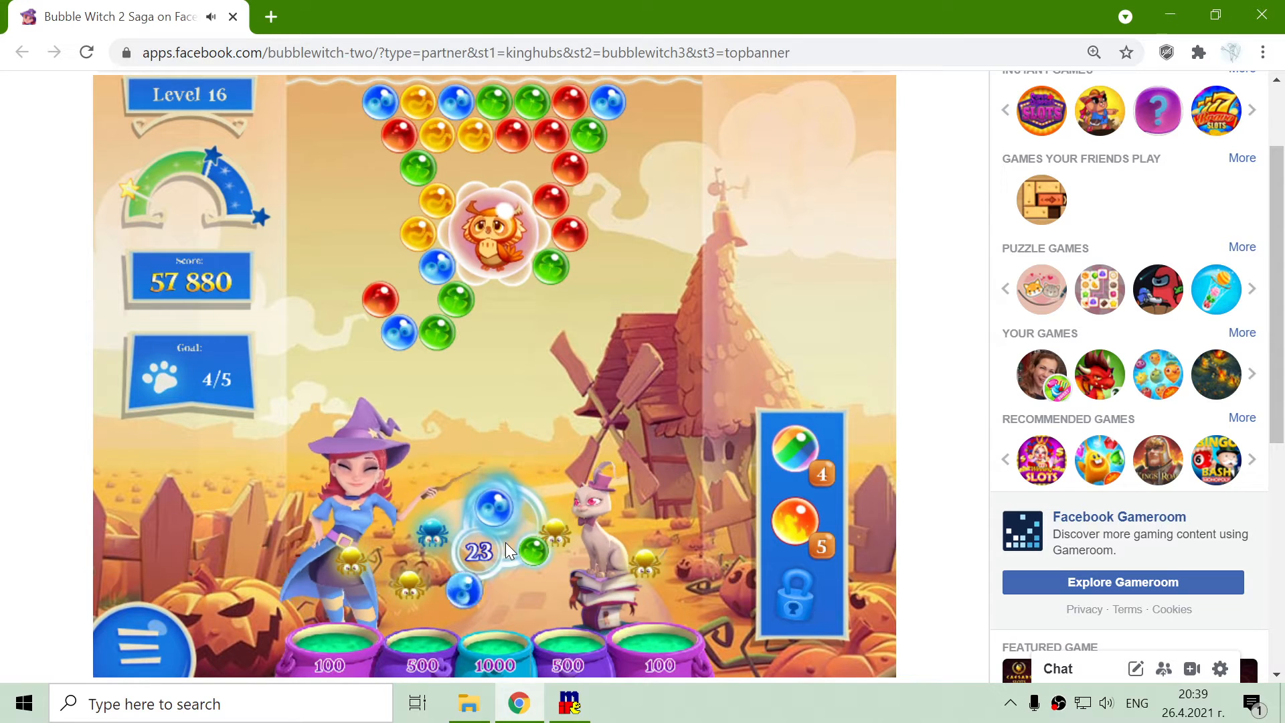
left_click(490, 439)
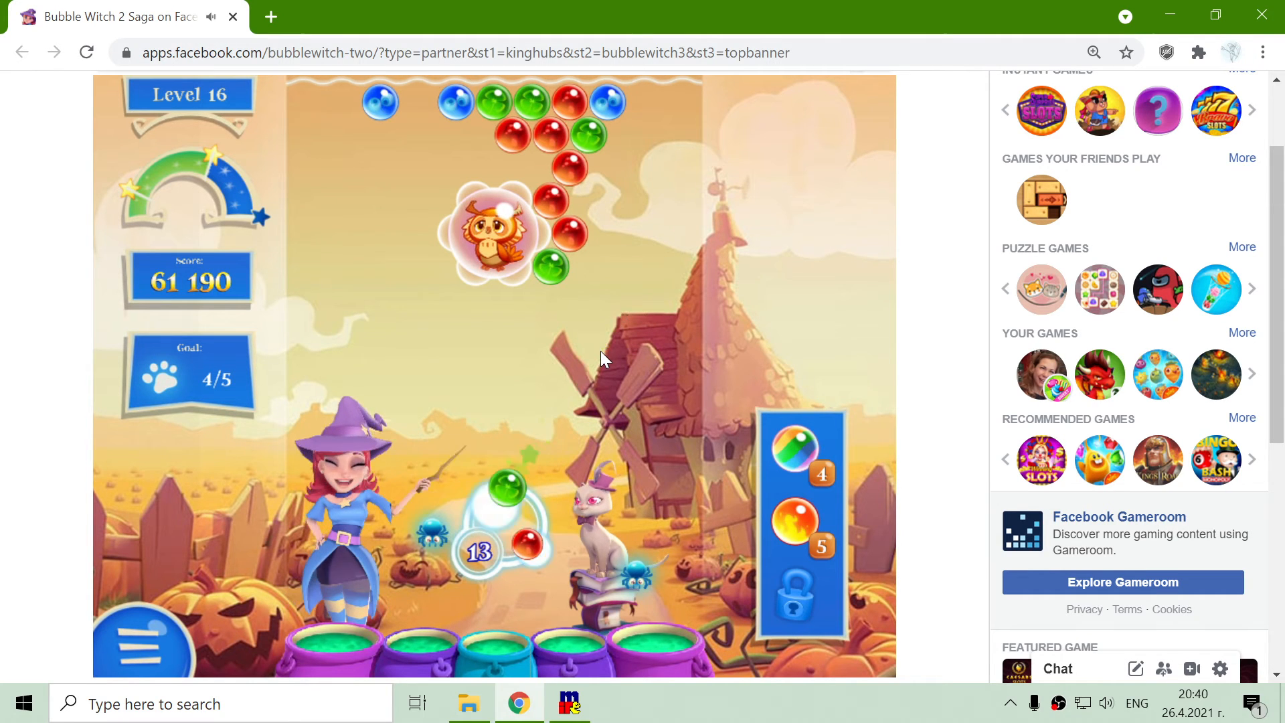
Free the fifth animal and skip the bonus animation to reach the two-star 70,035 win screen.
left_click(640, 332)
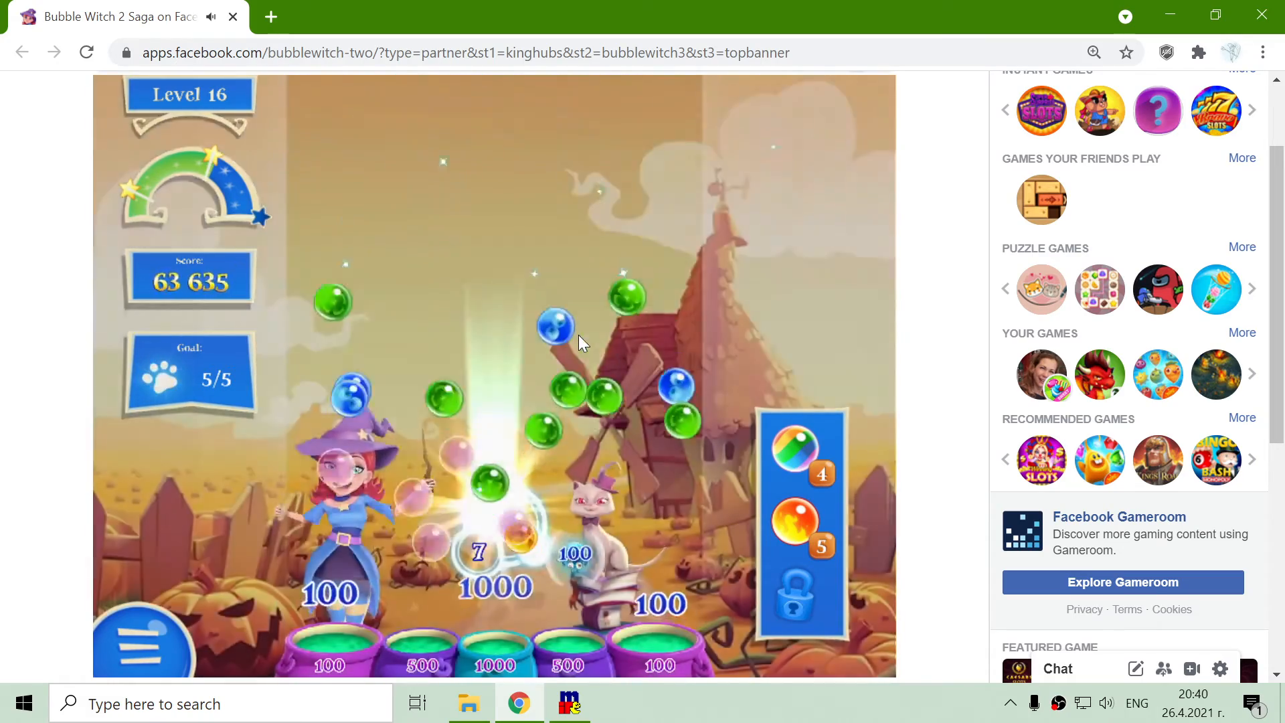
left_click(578, 340)
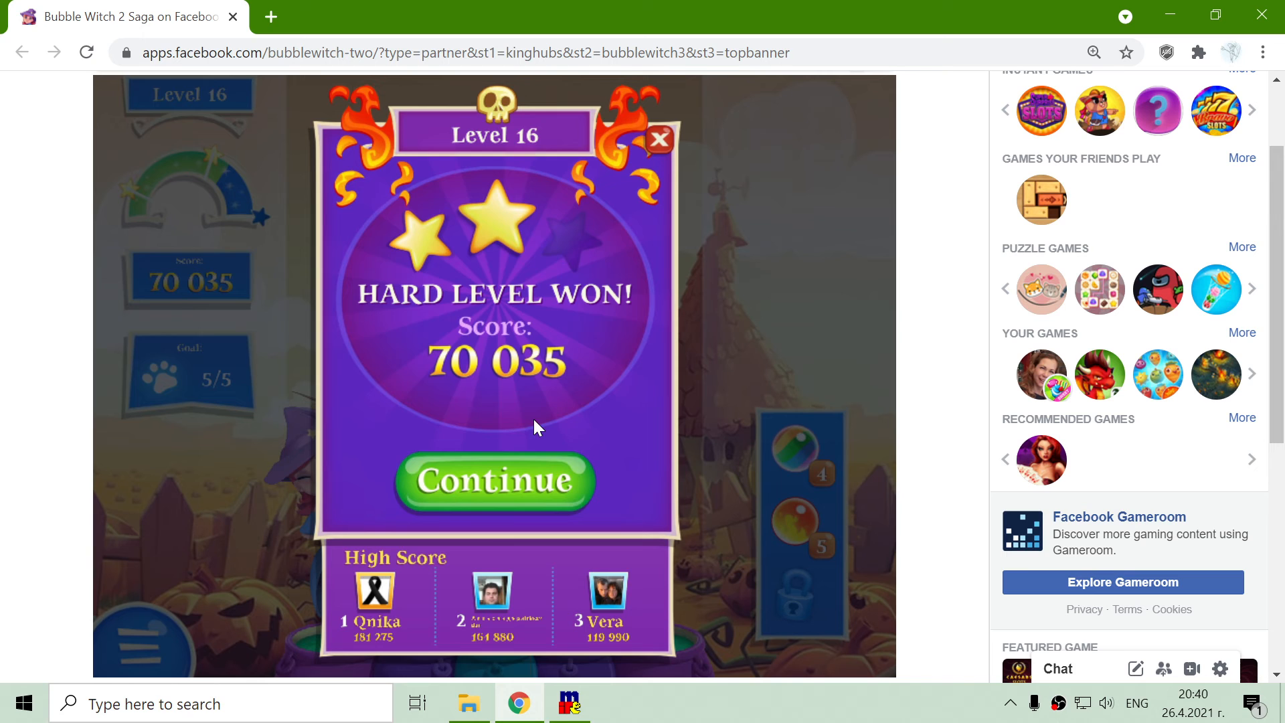
Continue from the Hard Level Won summary back to the map showing level 16 two-starred.
left_click(494, 481)
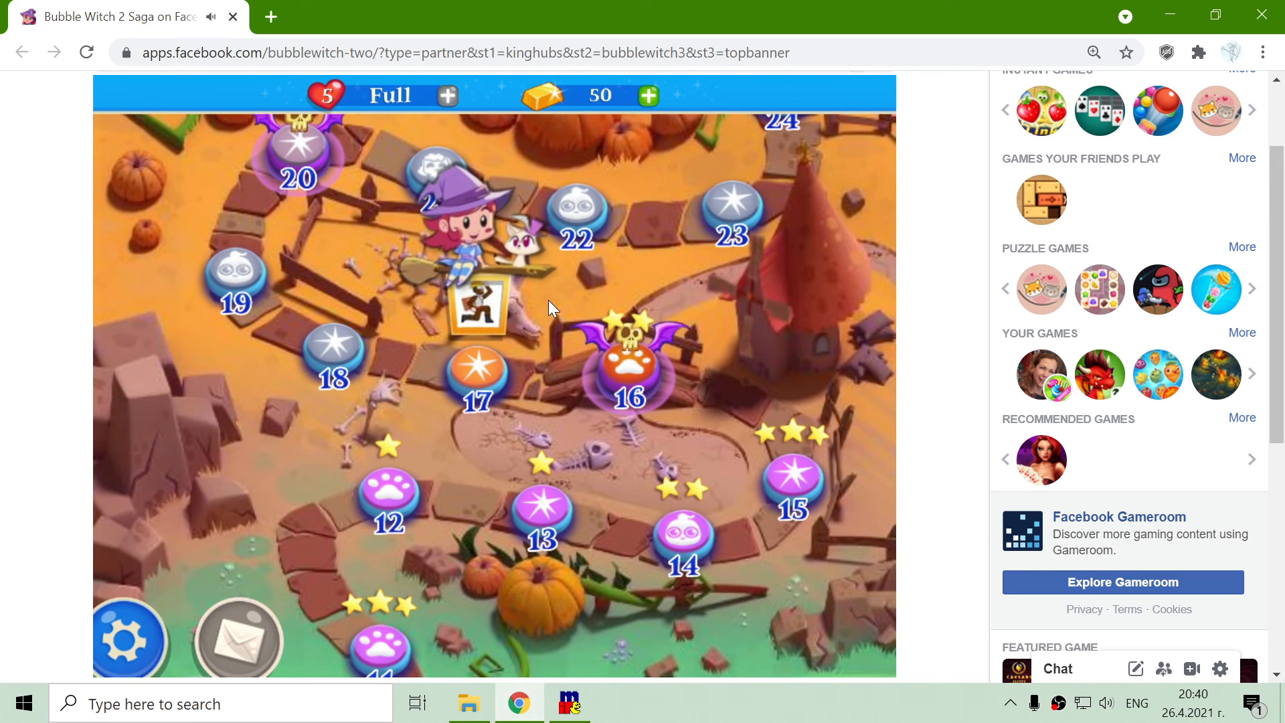
mouse_move(924, 553)
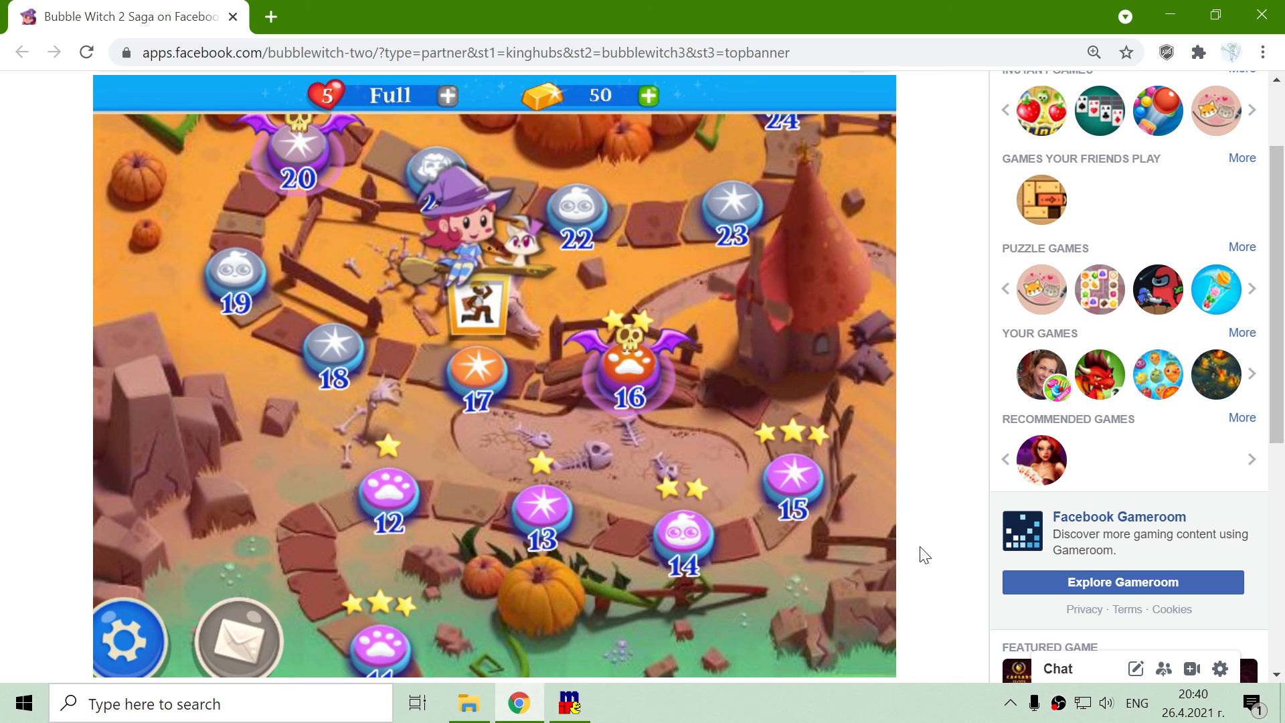